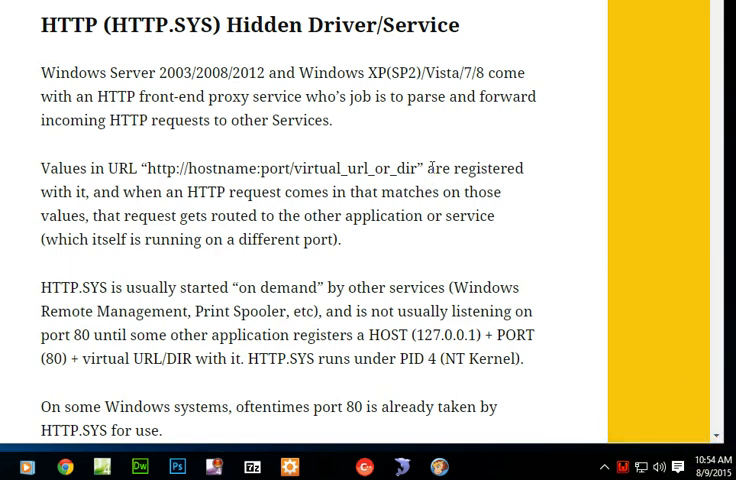
mouse_move(582, 317)
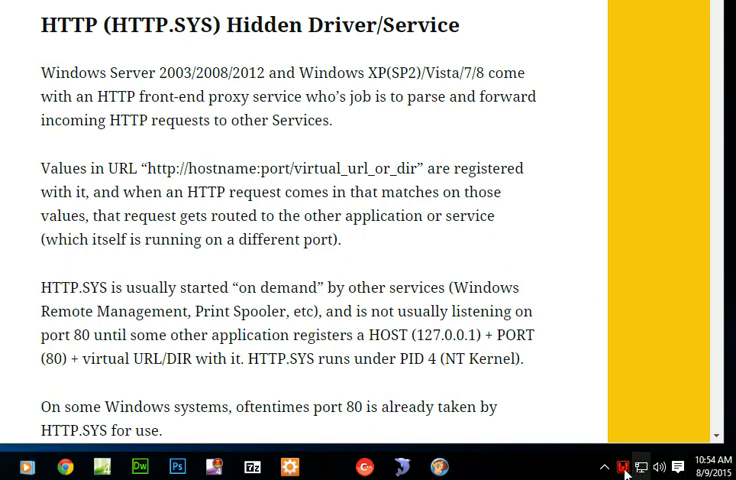
mouse_move(674, 263)
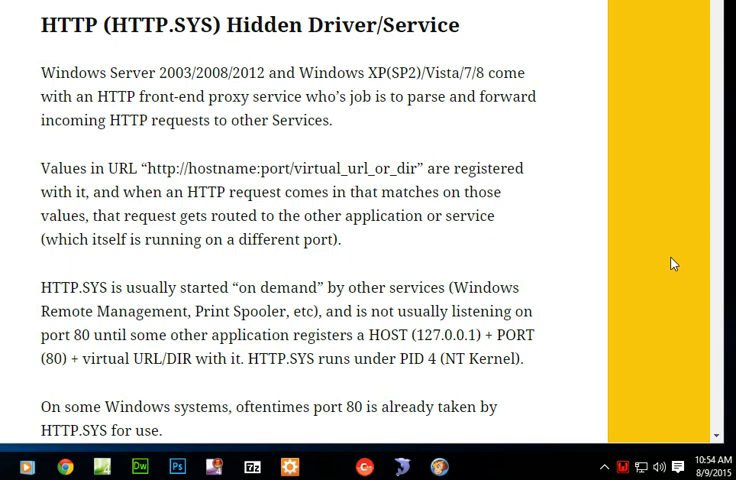
mouse_move(607, 467)
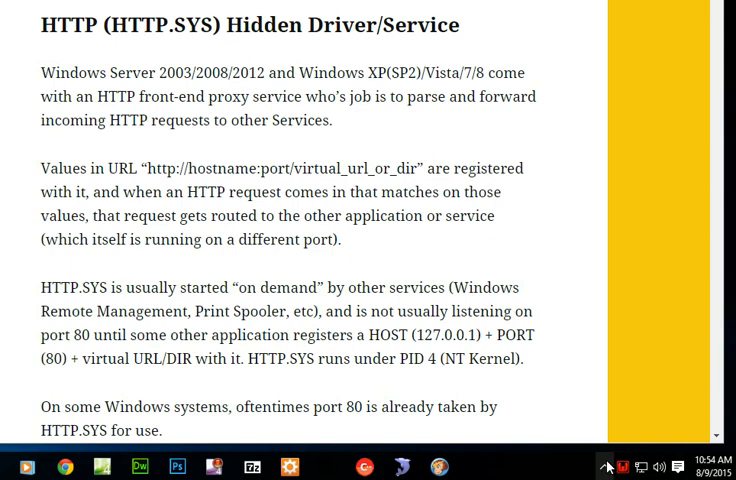
mouse_move(627, 467)
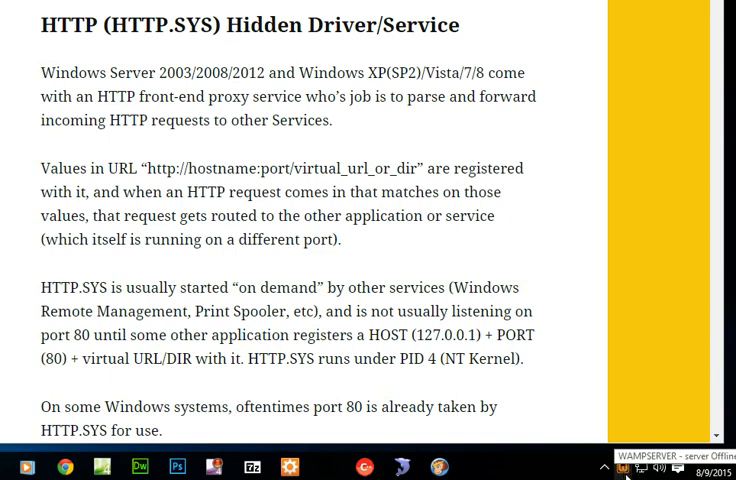
mouse_move(674, 350)
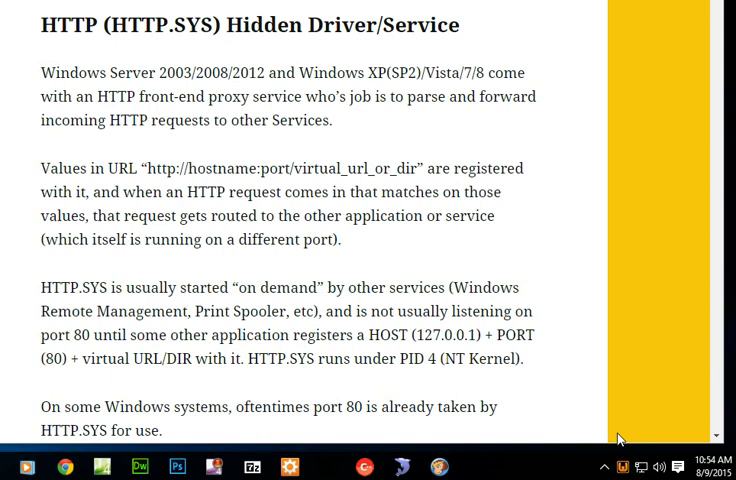
mouse_move(624, 326)
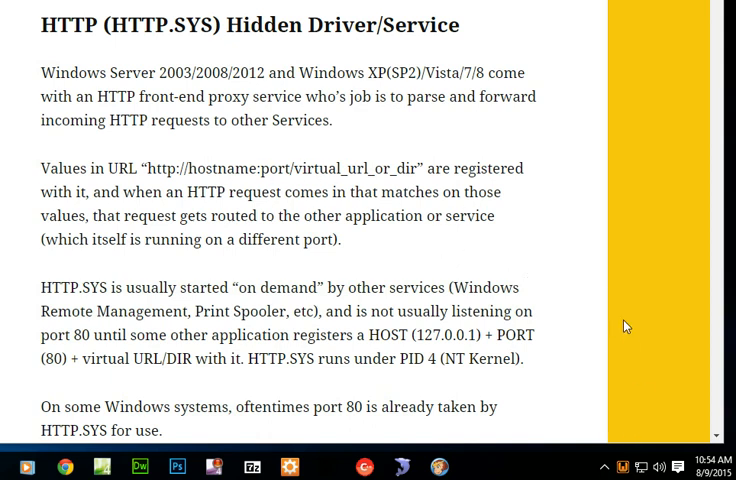
mouse_move(342, 195)
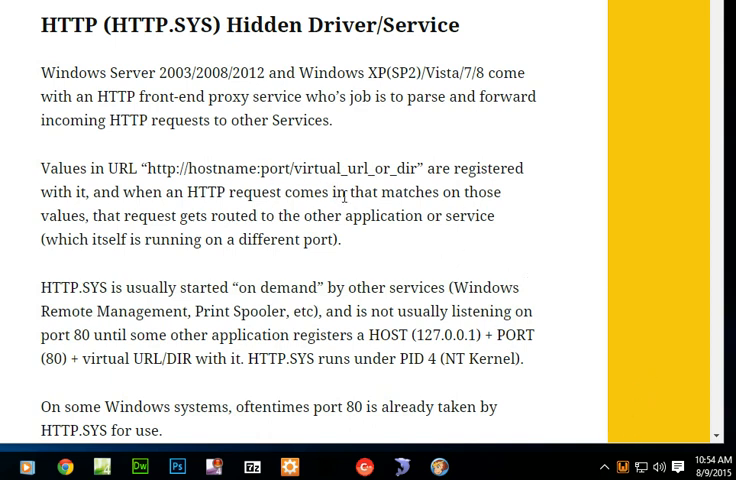
- Open Apache's httpd.conf from the WampServer tray menu
left_click(623, 467)
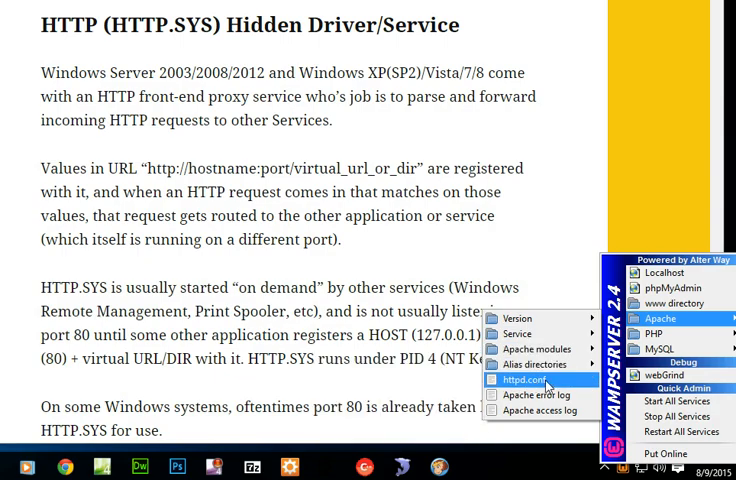
left_click(519, 382)
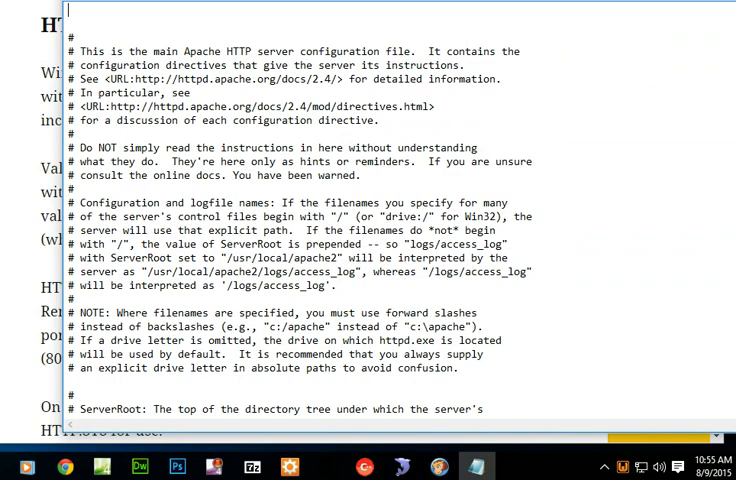
- Change the 'Listen 80' line in httpd.conf to 'Listen 8888'
scroll("down", 3)
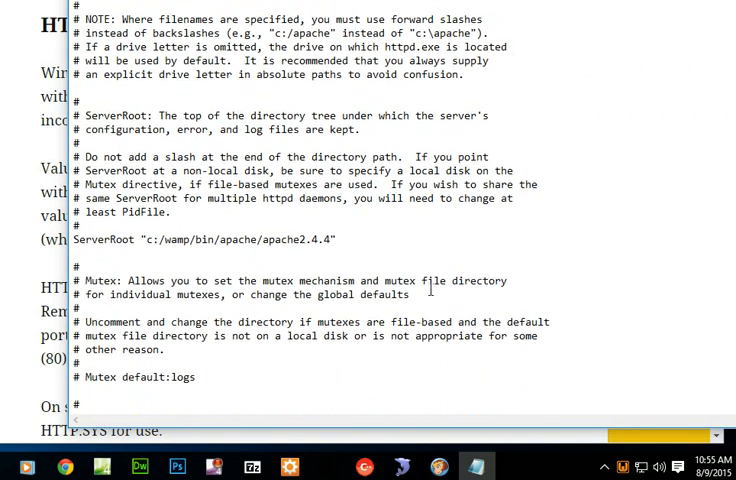
scroll("down", 3)
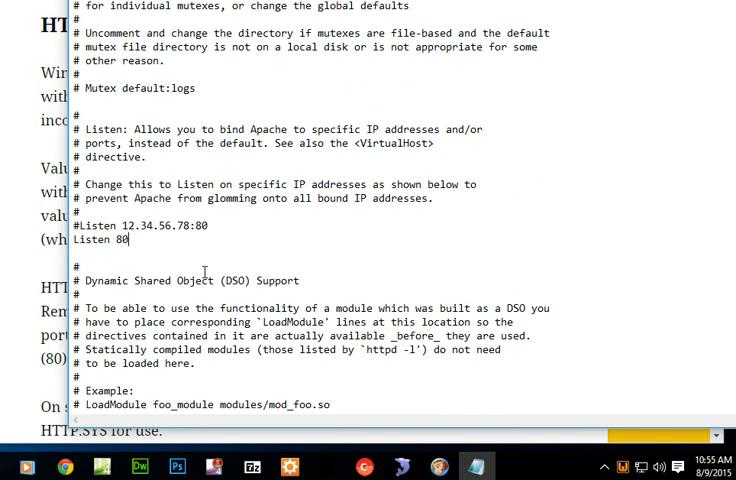
key("Backspace")
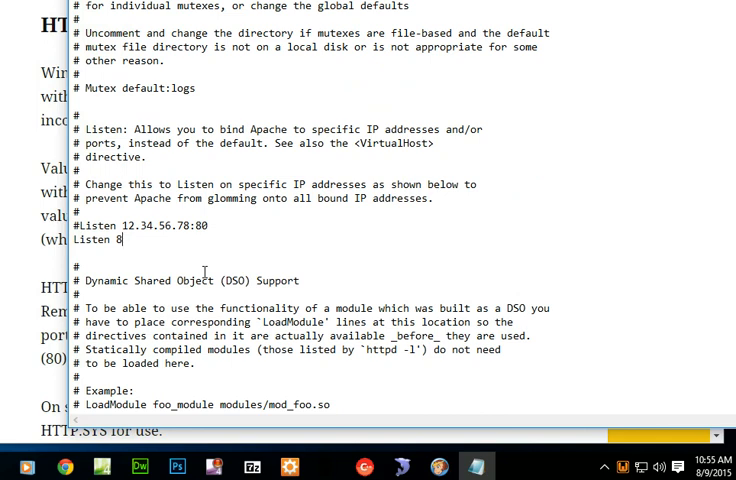
type("888")
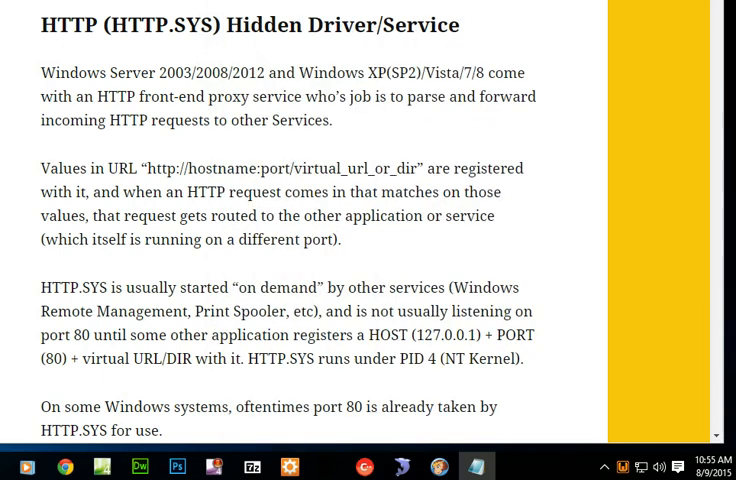
- Restart all WampServer services from the tray icon to apply port 8888
left_click(619, 466)
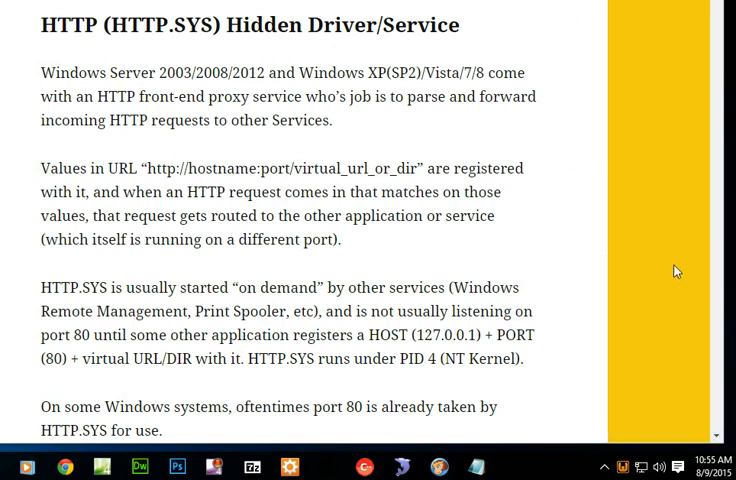
mouse_move(670, 268)
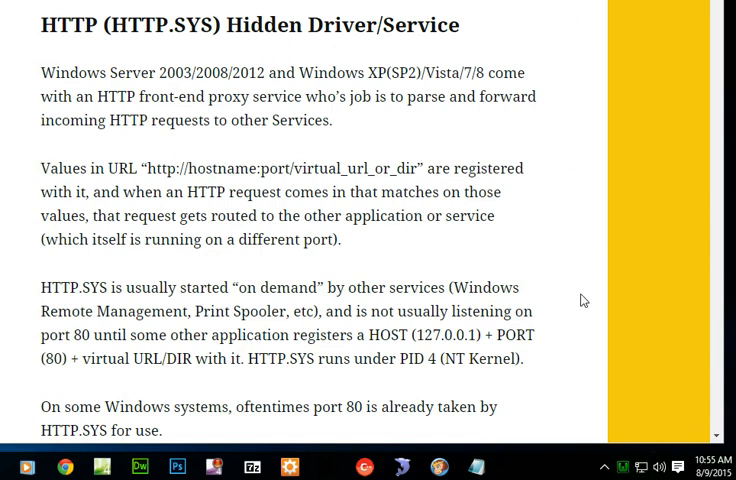
scroll("down", 3)
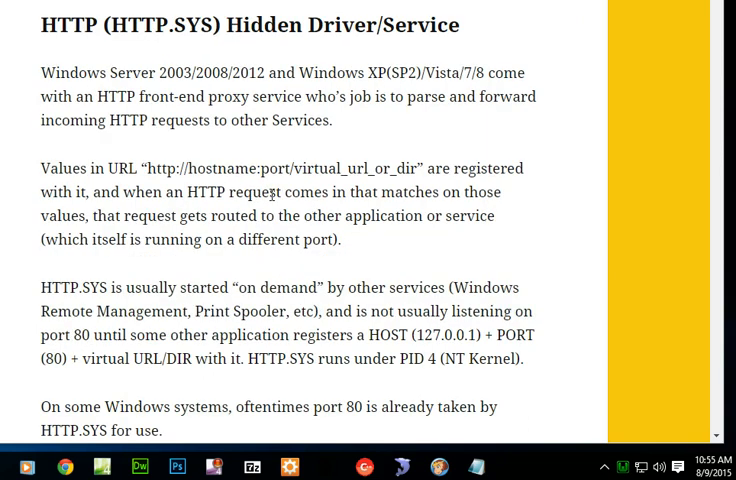
mouse_move(72, 93)
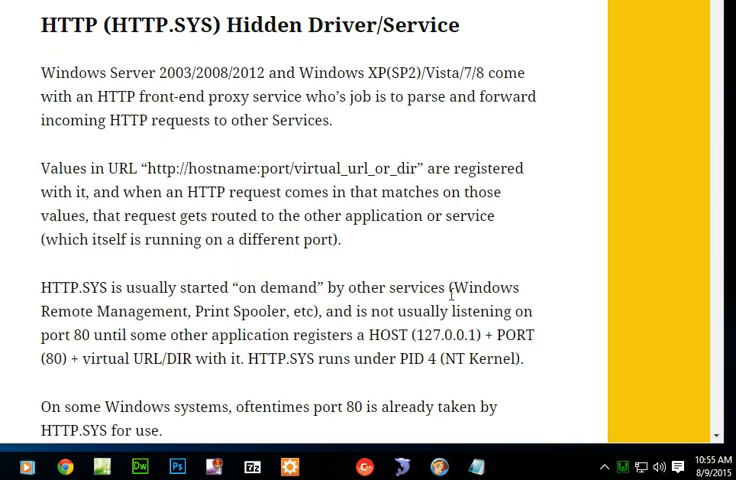
- Select the '80' in the article's 'port 80 is already taken' sentence
scroll("down", 3)
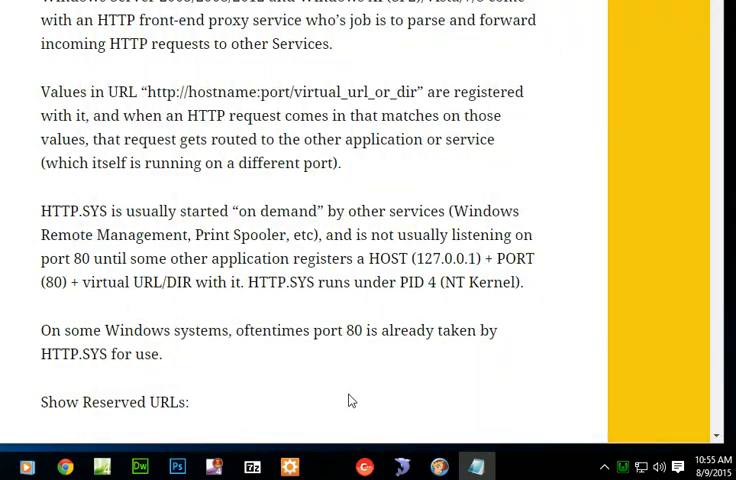
double_click(352, 330)
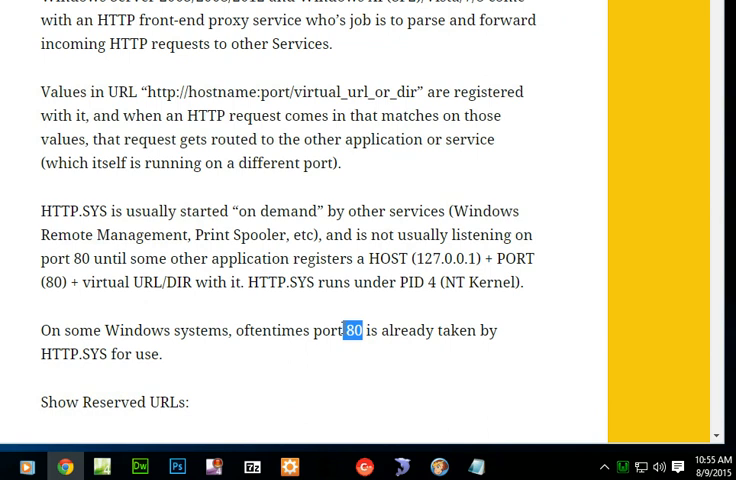